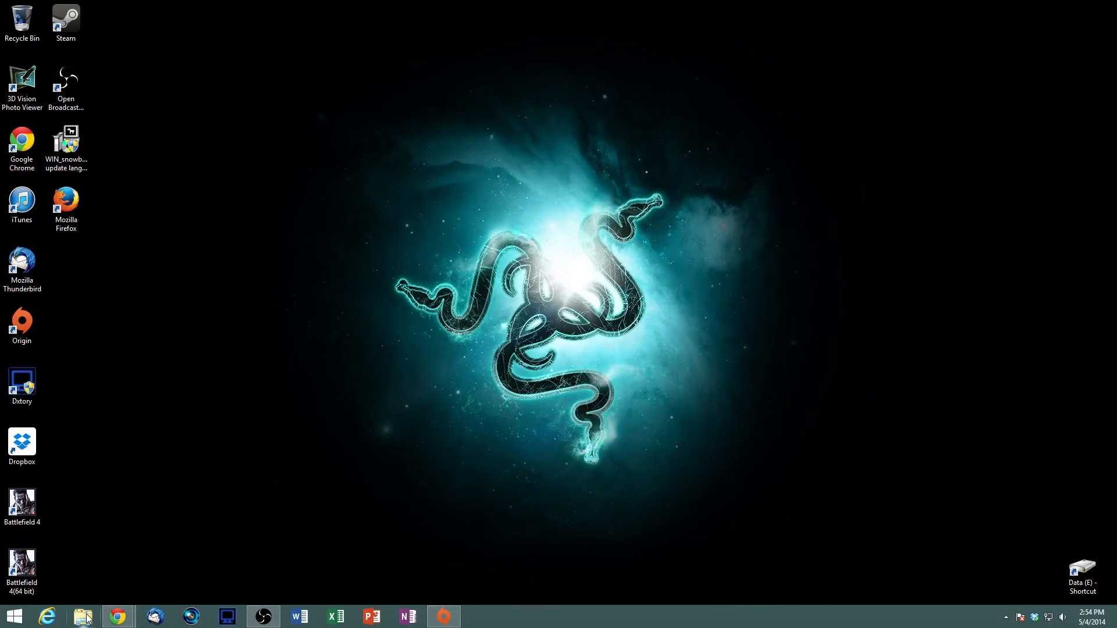
- Browse to Documents > Battlefield 4 > settings and select PROFSAVE_profile
{"action": "left_click", "coordinate": [82, 616]}
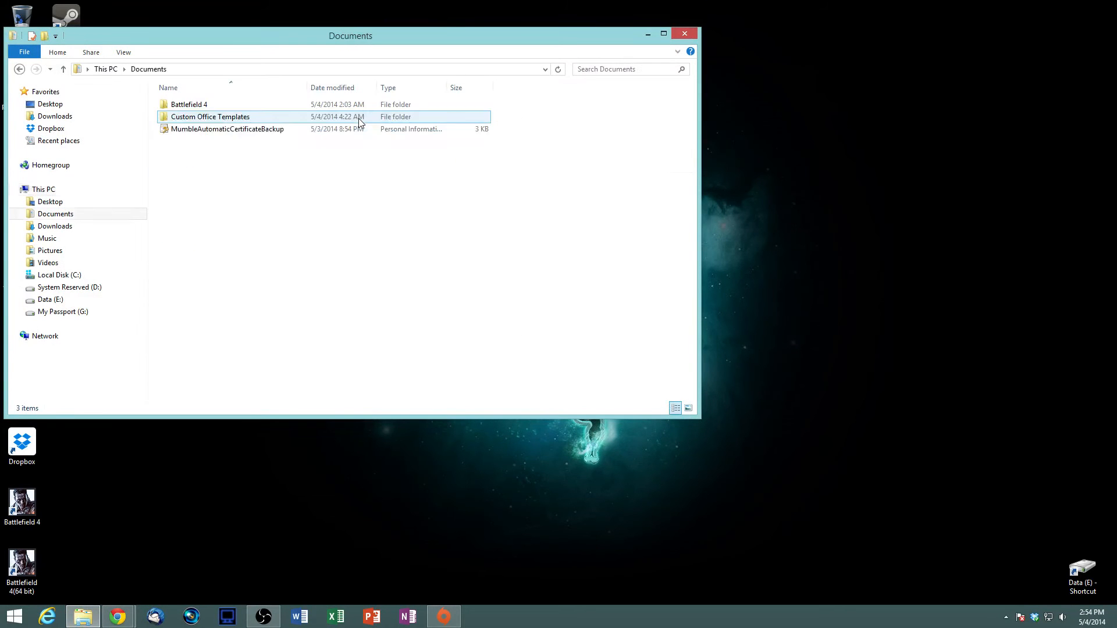
{"action": "double_click", "coordinate": [188, 104]}
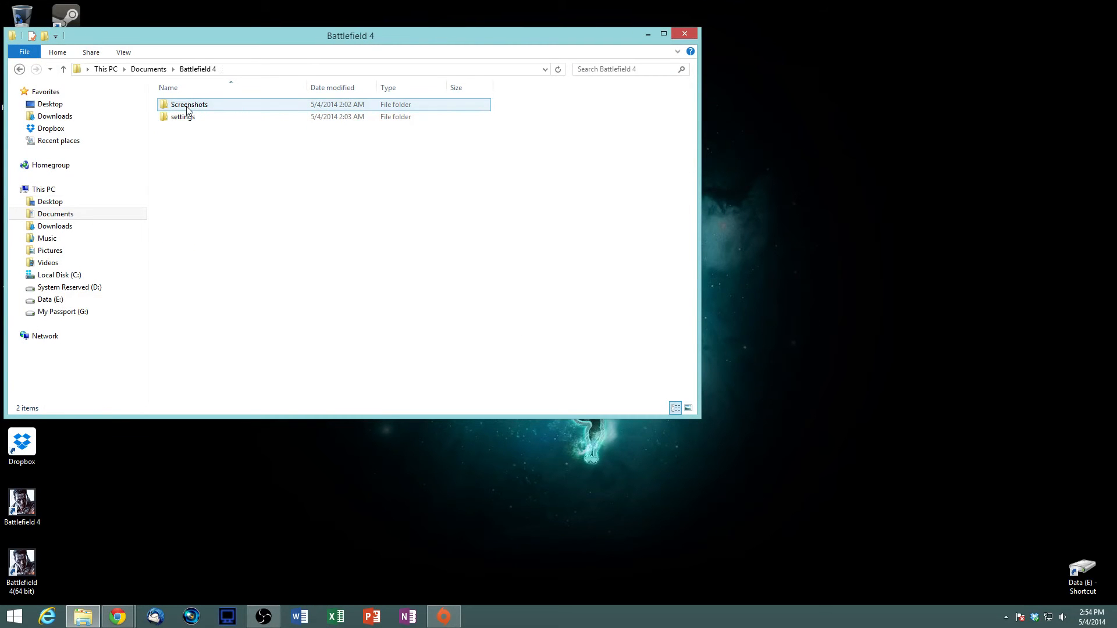
{"action": "double_click", "coordinate": [182, 116]}
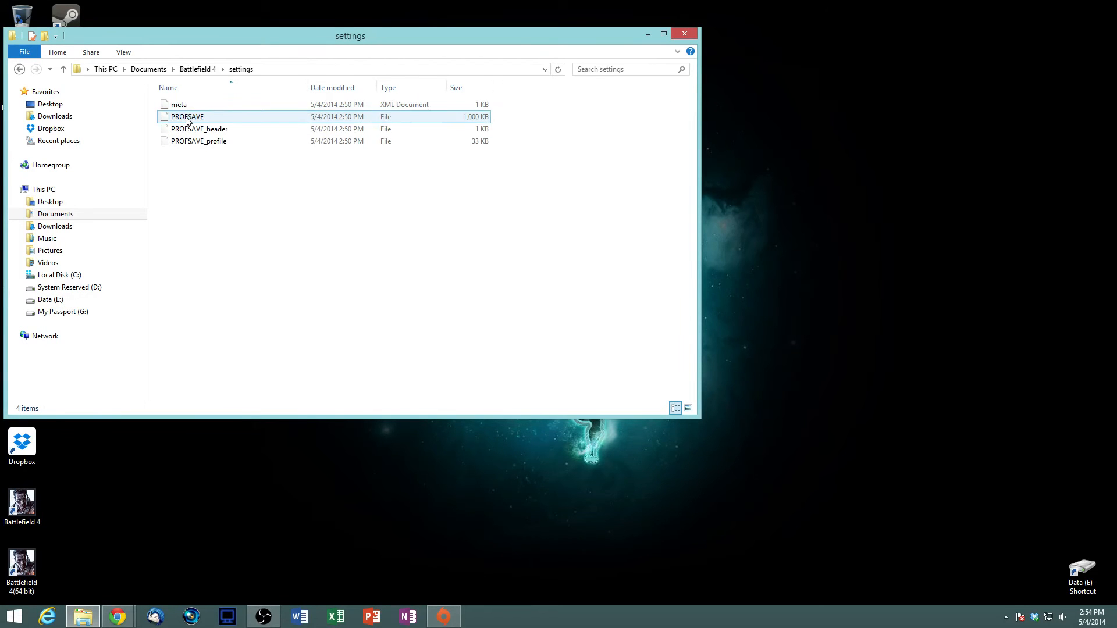
{"action": "left_click", "coordinate": [198, 140]}
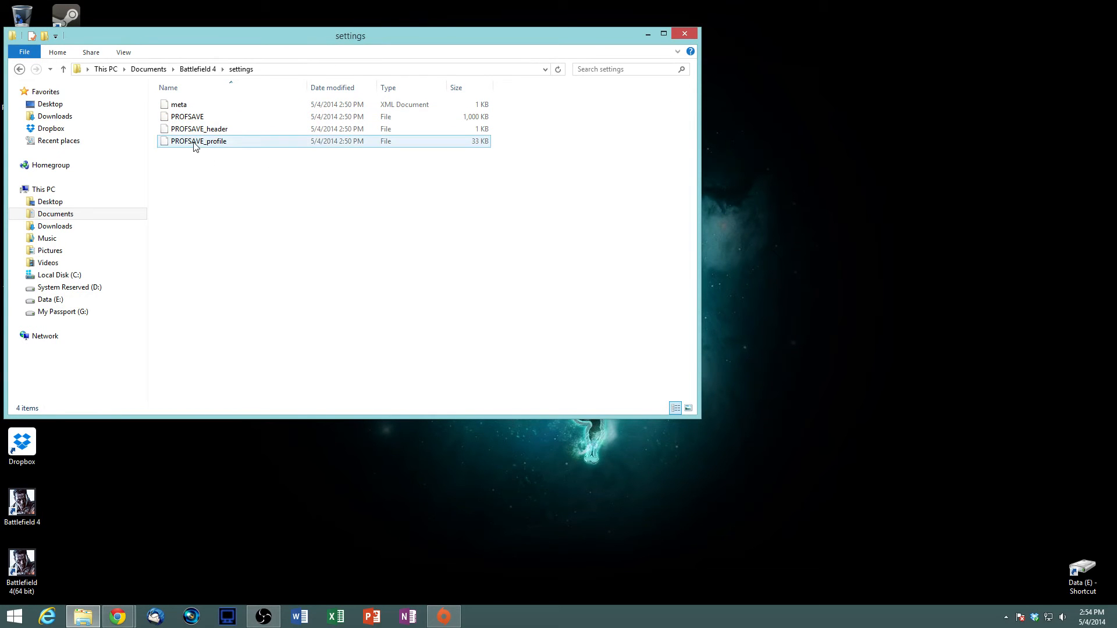
{"action": "left_click", "coordinate": [198, 141]}
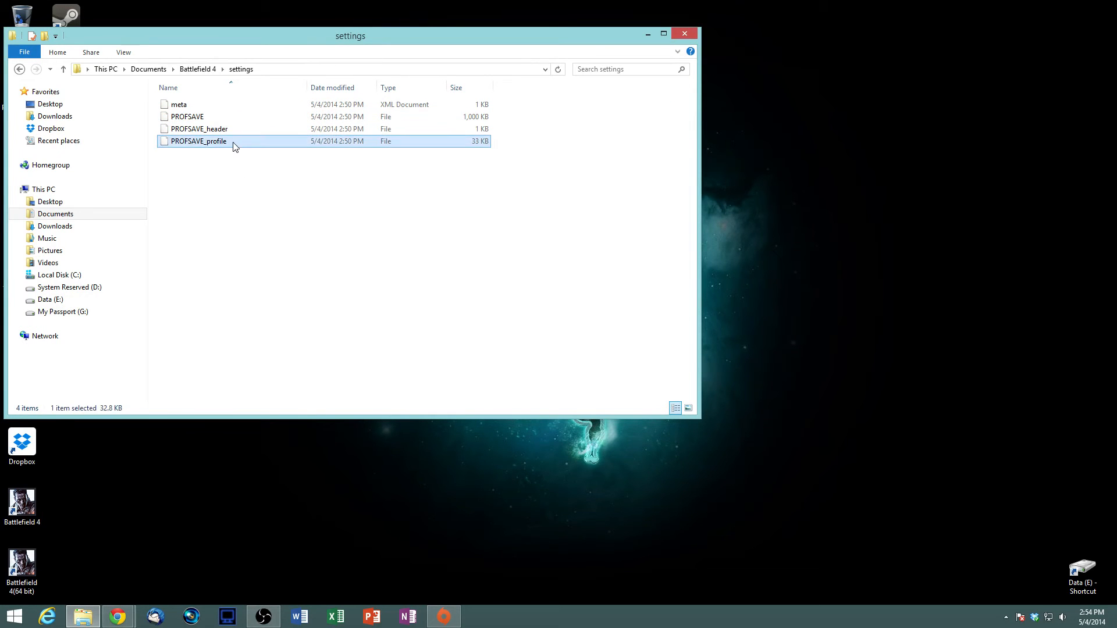
- Edit PROFSAVE_profile with Notepad++ and find 'screensafe' to reach line 43
{"action": "right_click", "coordinate": [198, 140]}
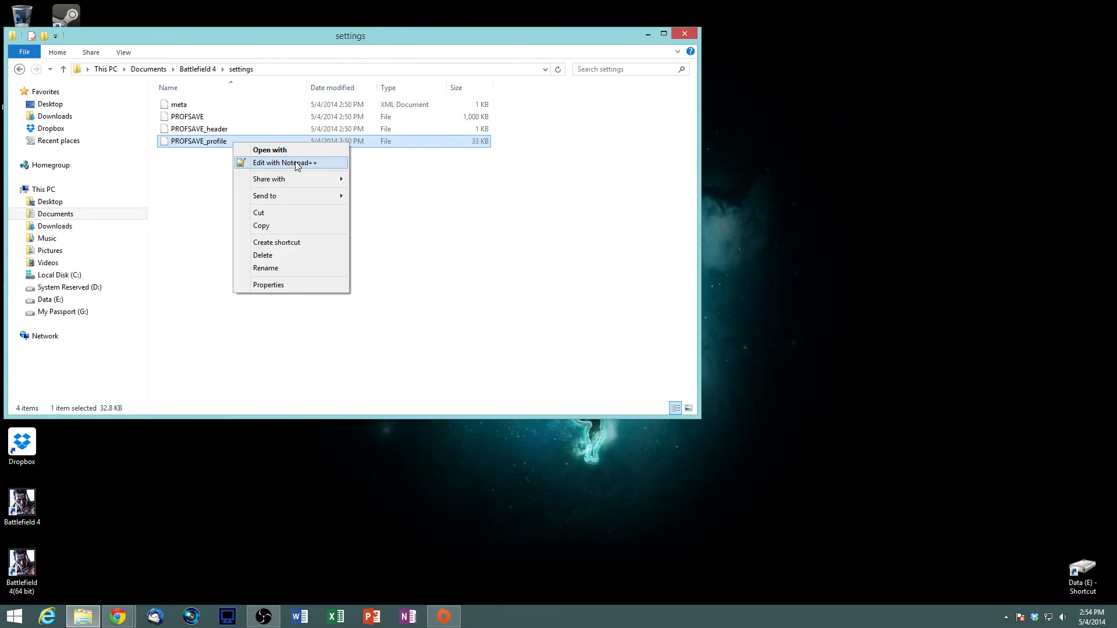
{"action": "left_click", "coordinate": [285, 162]}
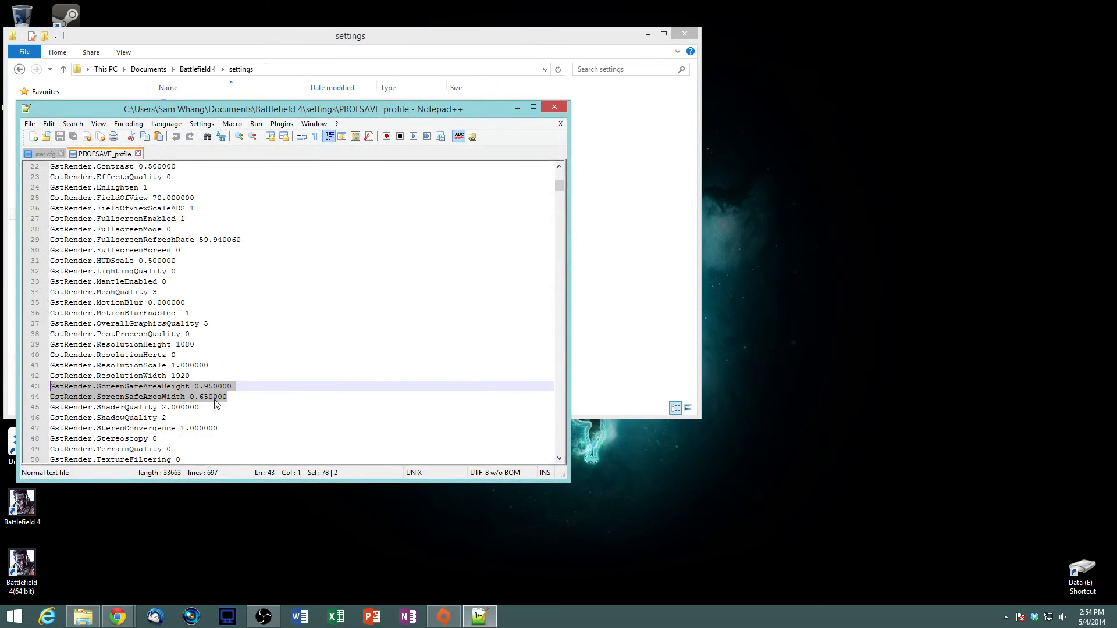
{"action": "mouse_move", "coordinate": [221, 396]}
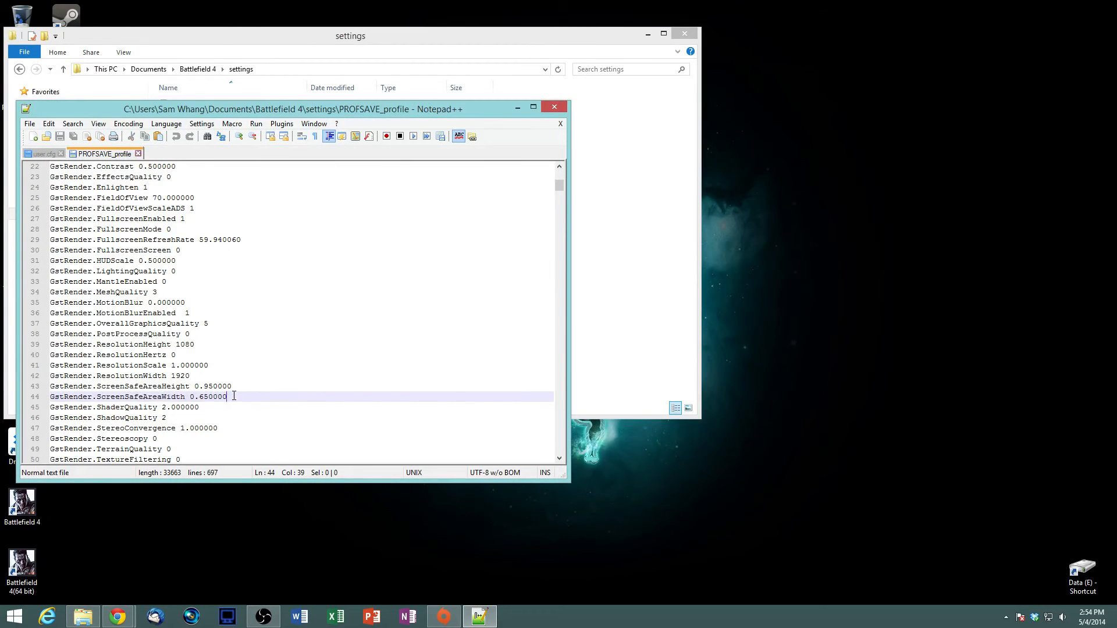
{"action": "key", "text": "ctrl+f"}
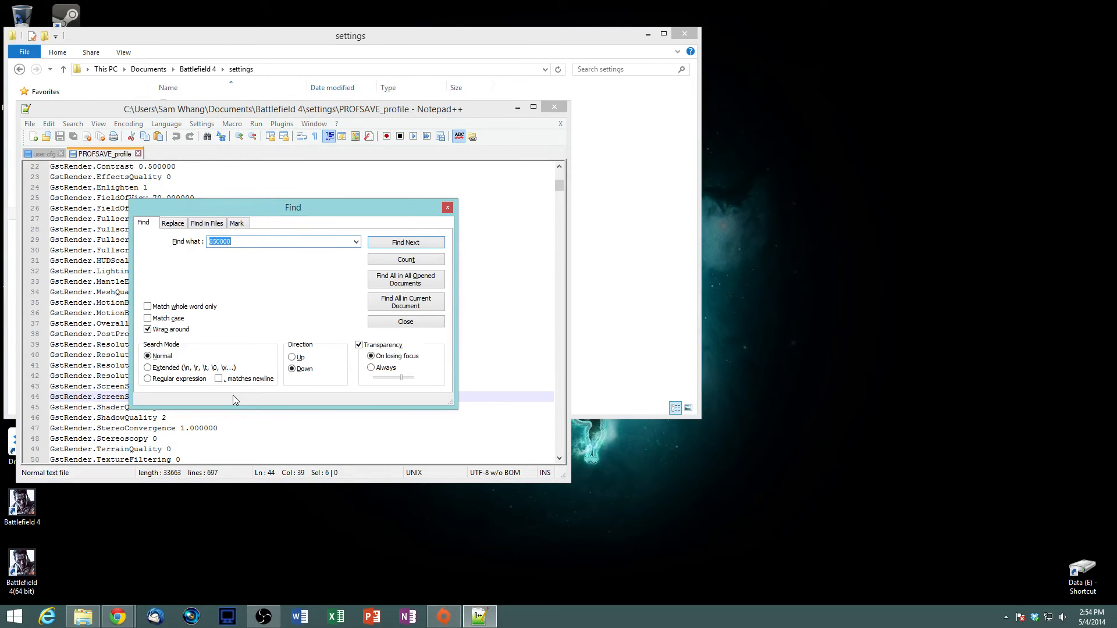
{"action": "left_click", "coordinate": [405, 242]}
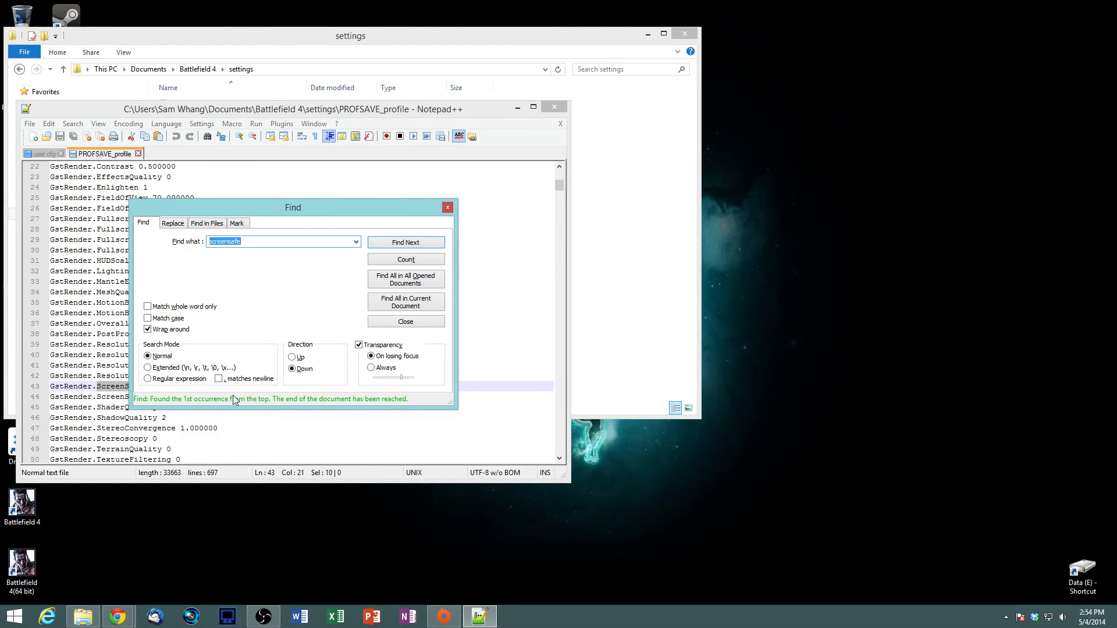
{"action": "left_click", "coordinate": [405, 321]}
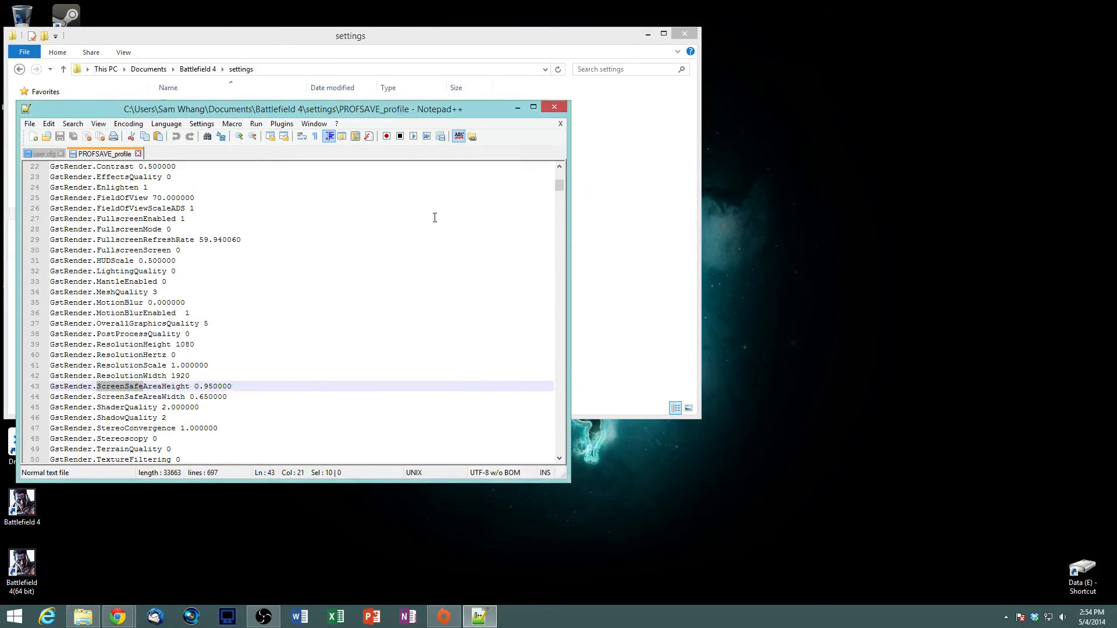
{"action": "mouse_move", "coordinate": [134, 407]}
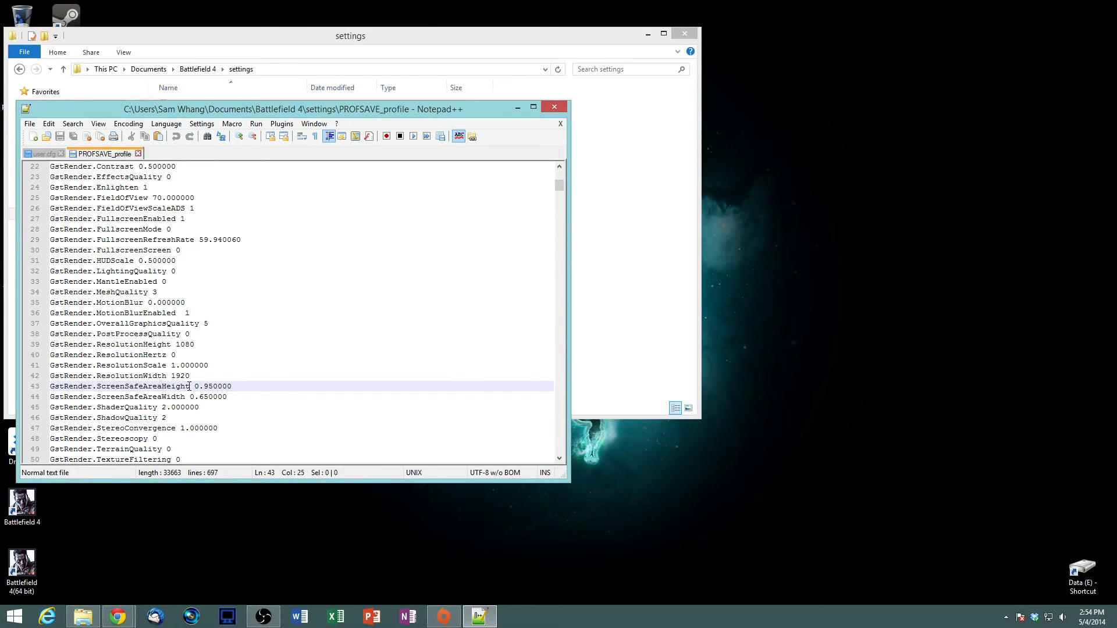
- Highlight ScreenSafeAreaHeight 0.950000 and ScreenSafeAreaWidth 0.650000 on lines 43–44, then drag the window up
{"action": "double_click", "coordinate": [142, 387]}
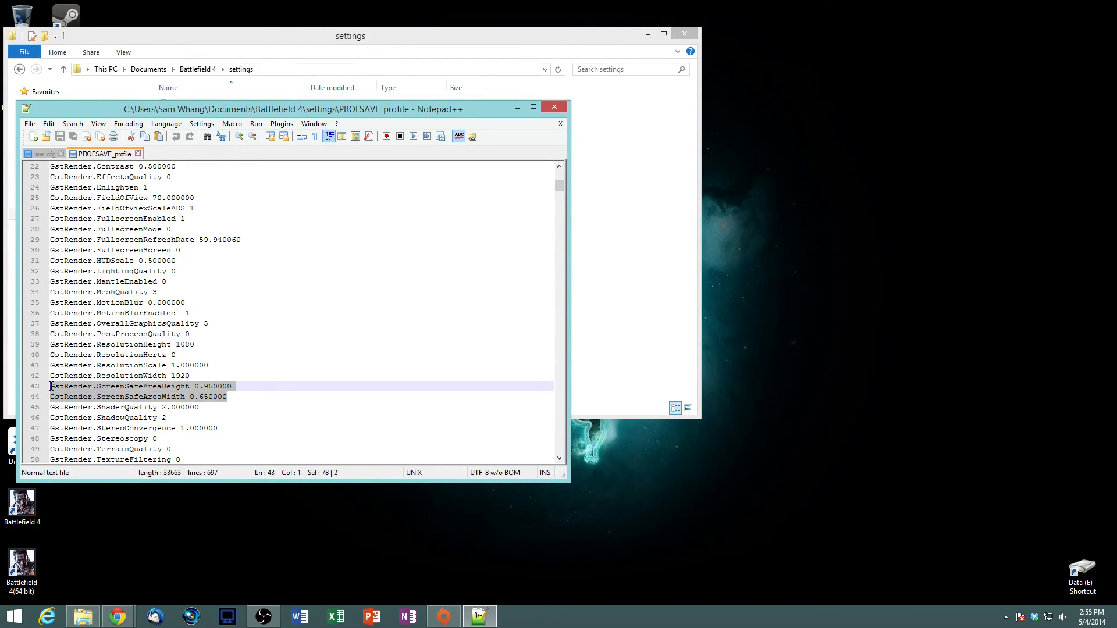
{"action": "left_click", "coordinate": [228, 397]}
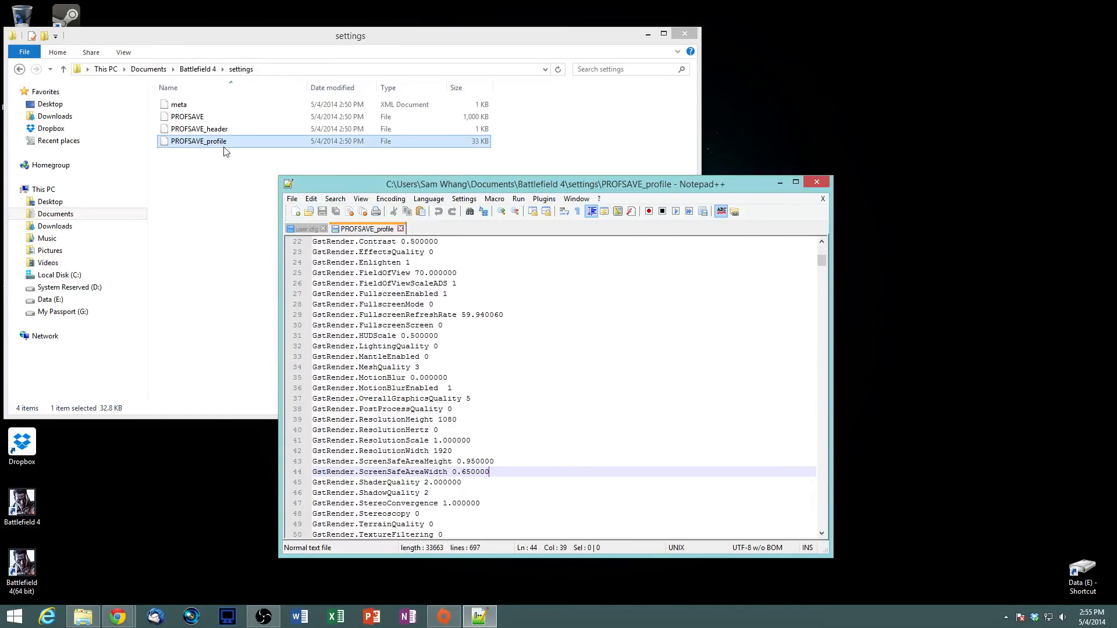
{"action": "left_click_drag", "start_coordinate": [549, 184], "coordinate": [427, 121]}
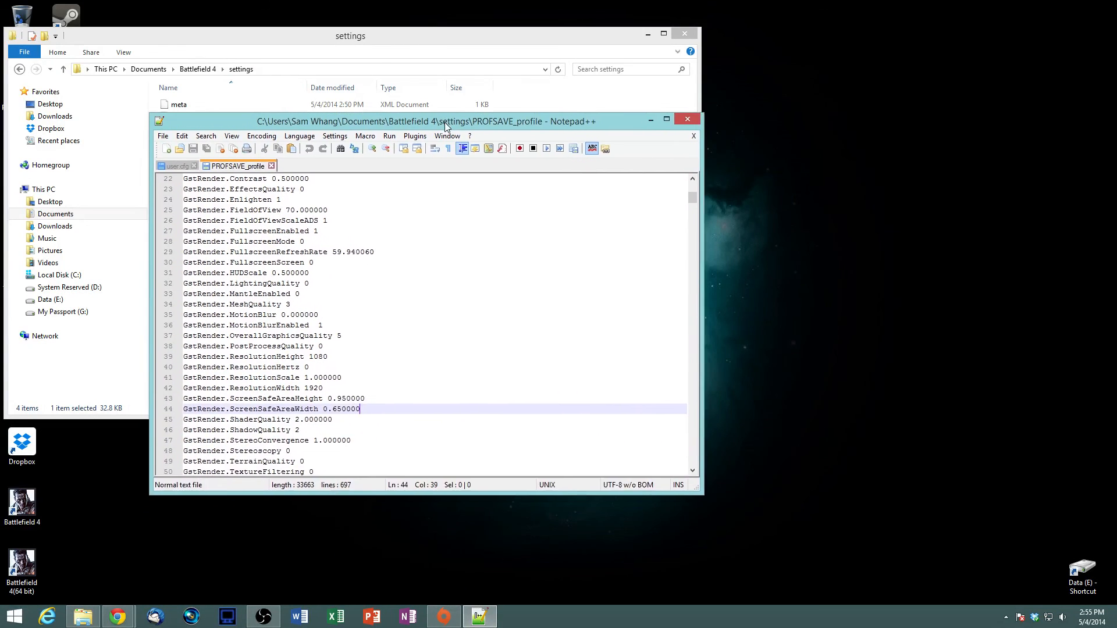
{"action": "left_click_drag", "start_coordinate": [445, 121], "coordinate": [445, 102]}
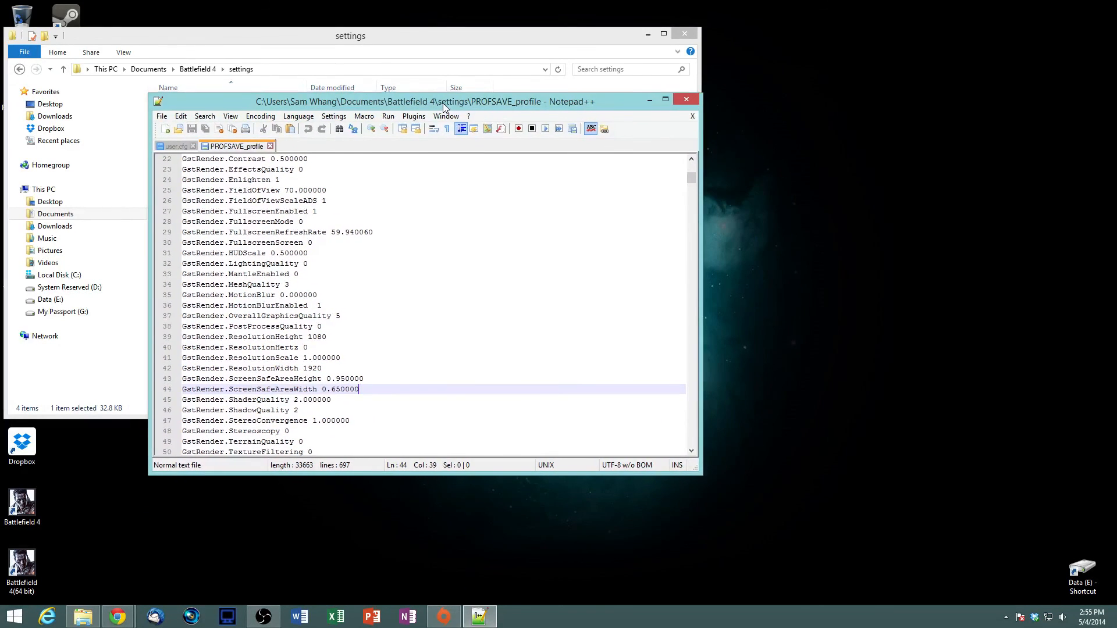